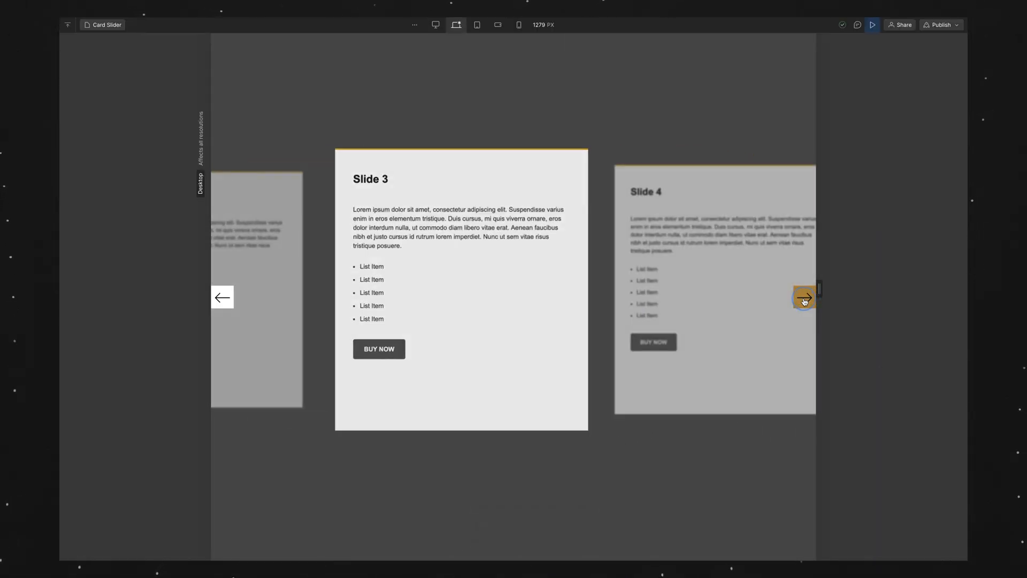
{"action": "left_click", "coordinate": [803, 297]}
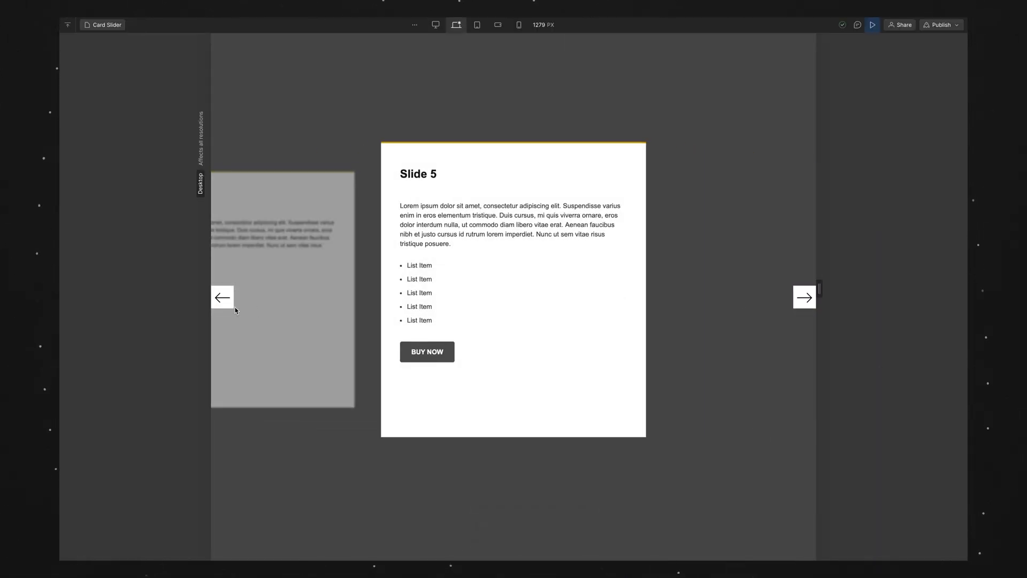
{"action": "left_click", "coordinate": [222, 297]}
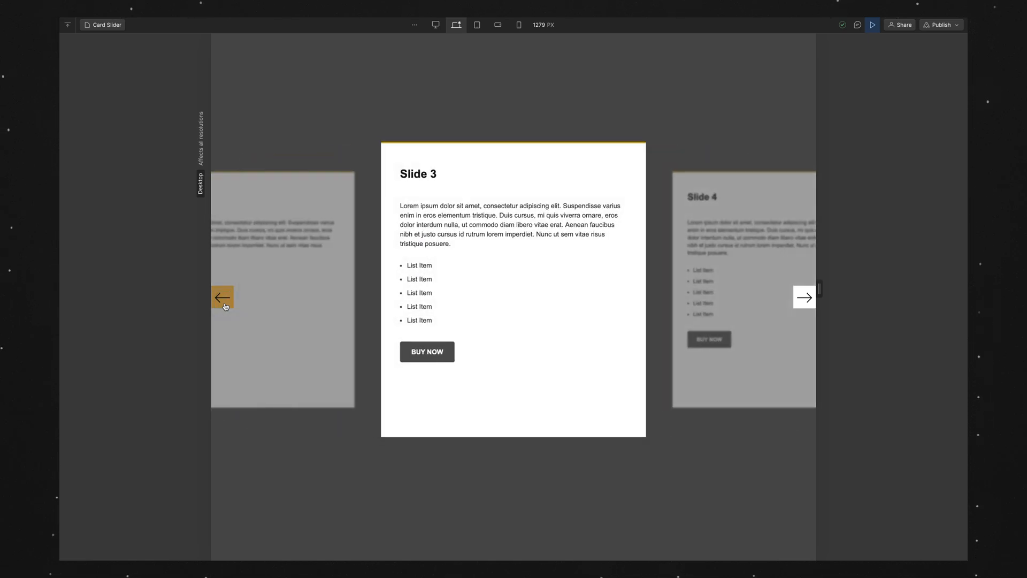